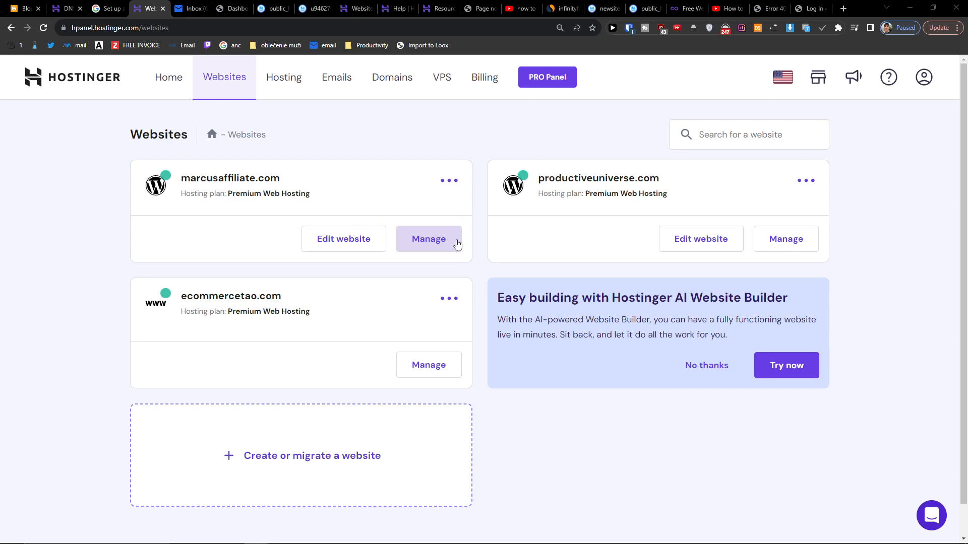
# Step: Enter hosting management for marcusaffiliate.com from the Websites page
pyautogui.click(427, 239)
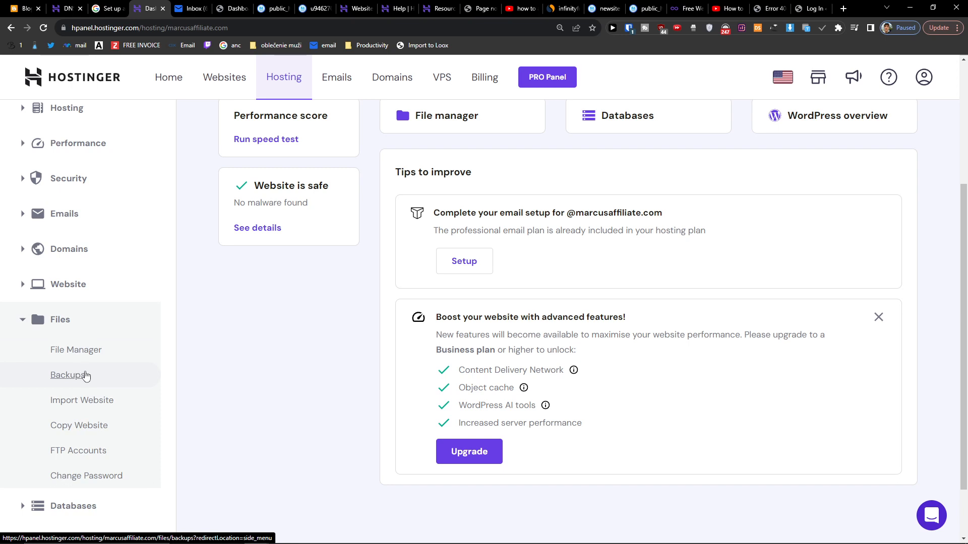
# Step: Go to the Backups page for marcusaffiliate.com from the Files section
pyautogui.click(66, 375)
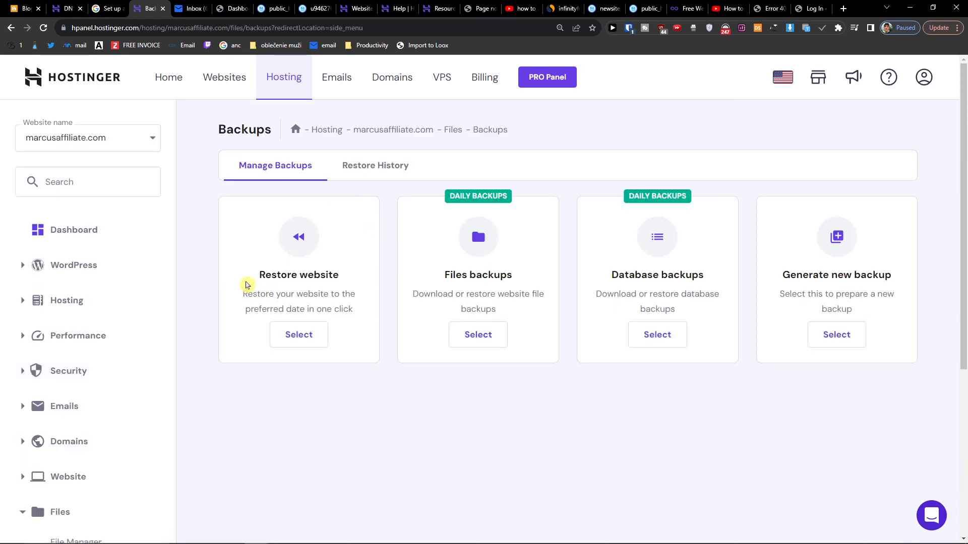
pyautogui.doubleClick(656, 274)
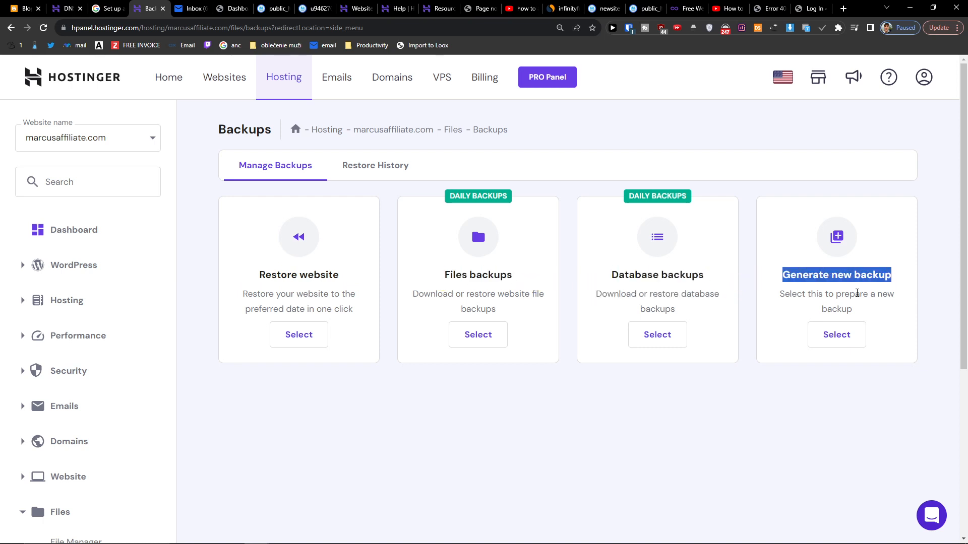
# Step: Generate a new backup of the site's current files and databases and confirm it
pyautogui.click(837, 335)
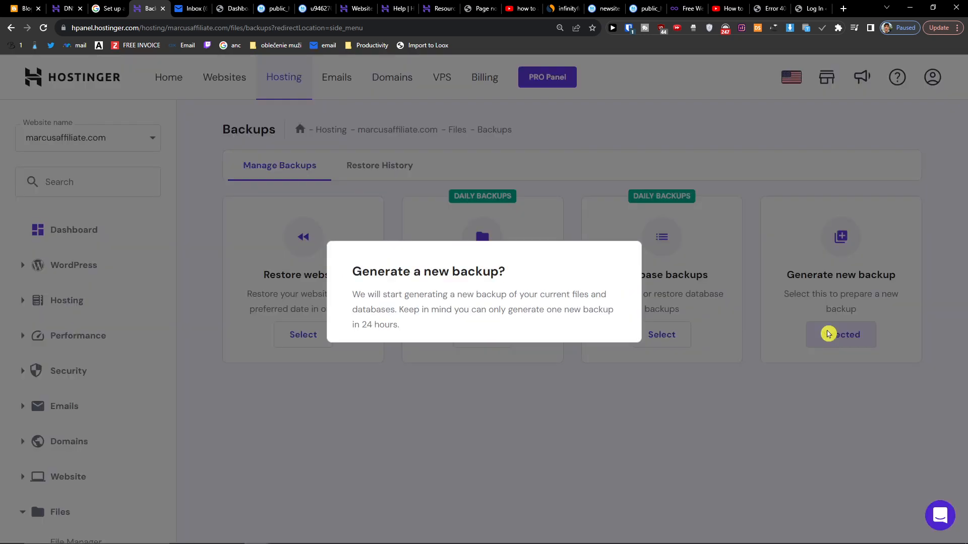
pyautogui.click(836, 334)
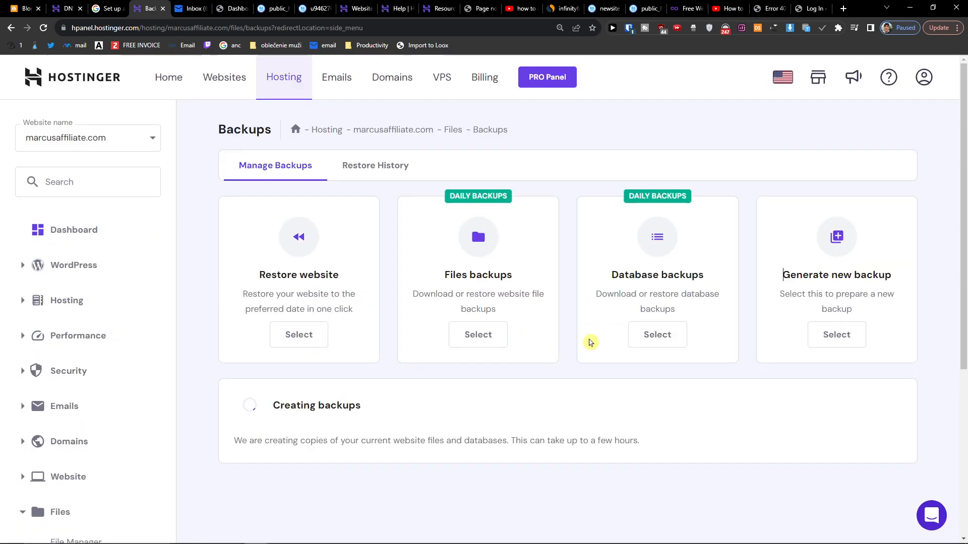